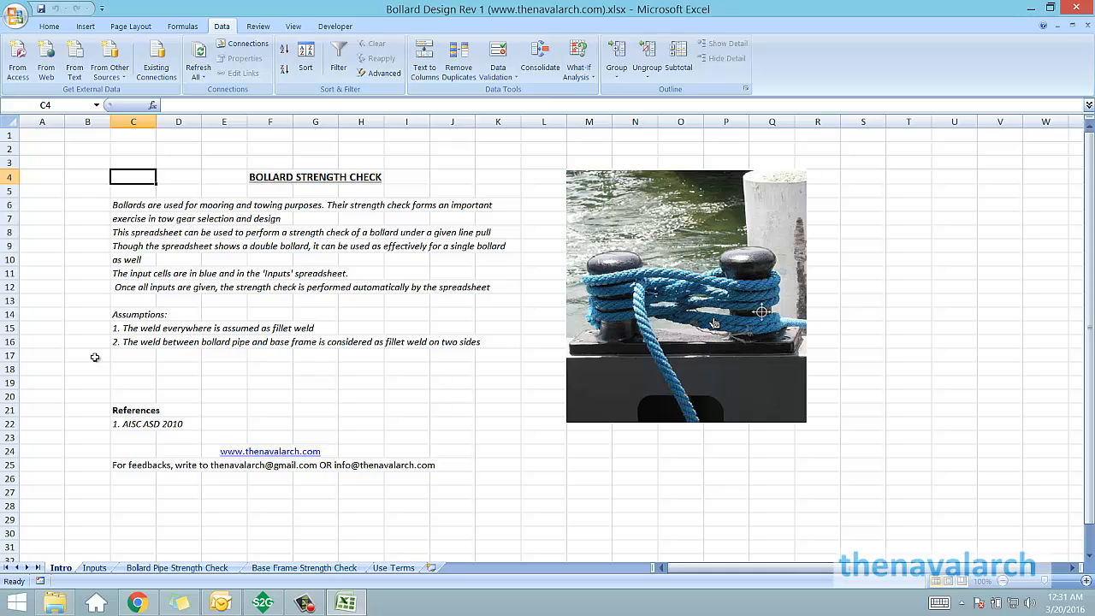
mouse_move(154, 200)
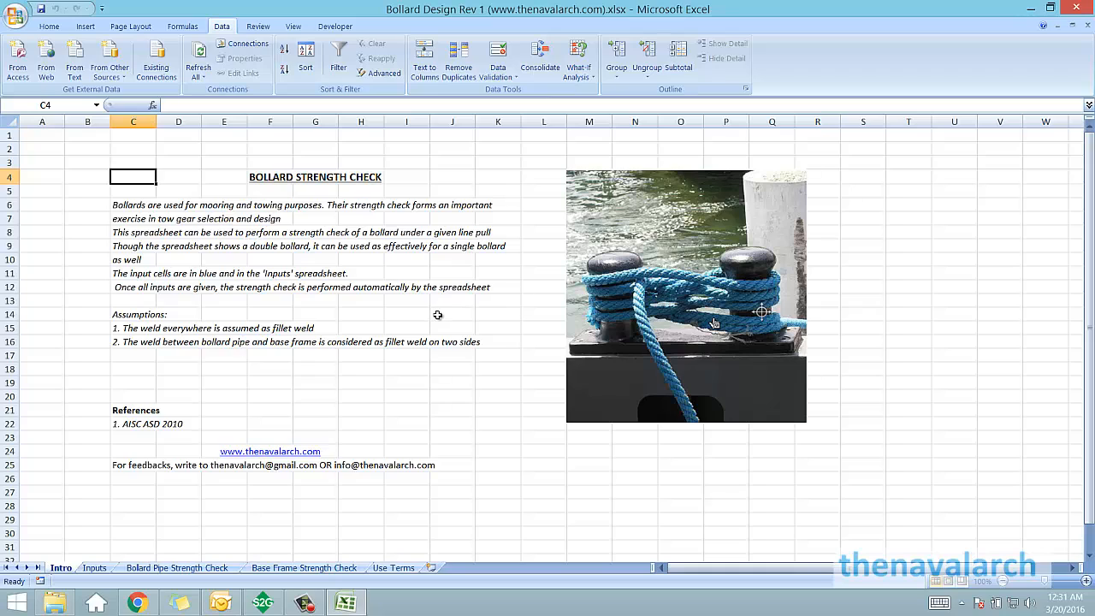
mouse_move(534, 320)
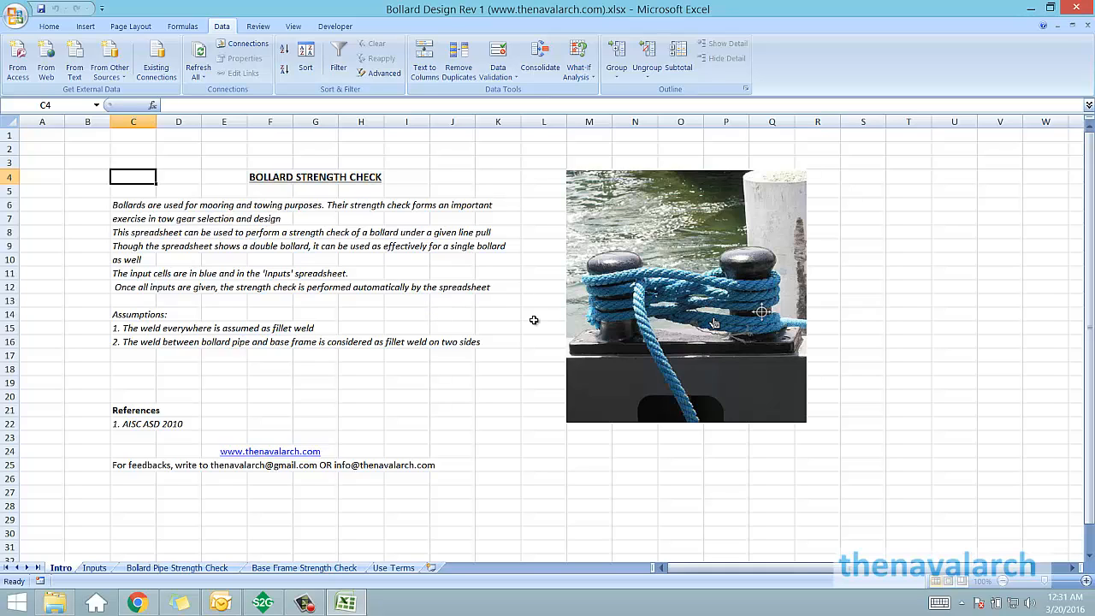
mouse_move(344, 287)
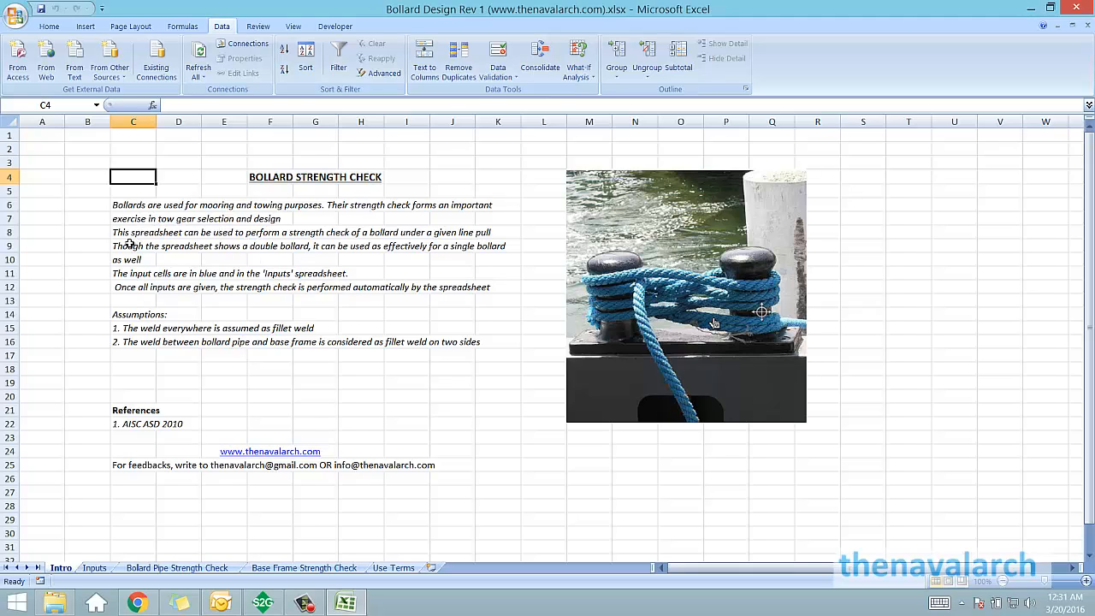
Step: Highlight the Intro notes: blue input cells, fillet weld assumption and bollard description
click(133, 274)
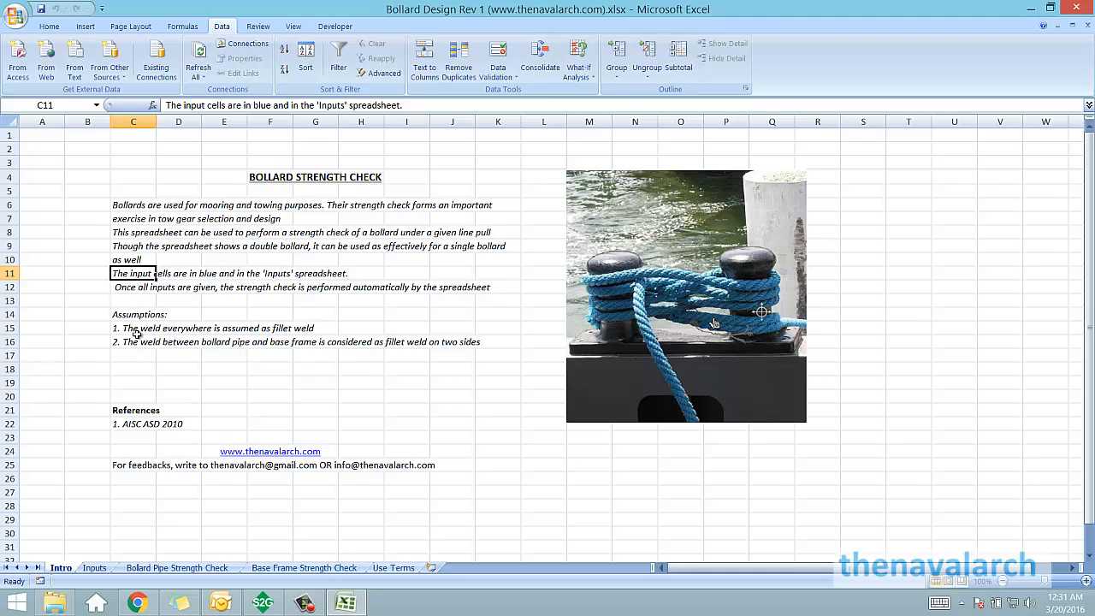
click(133, 342)
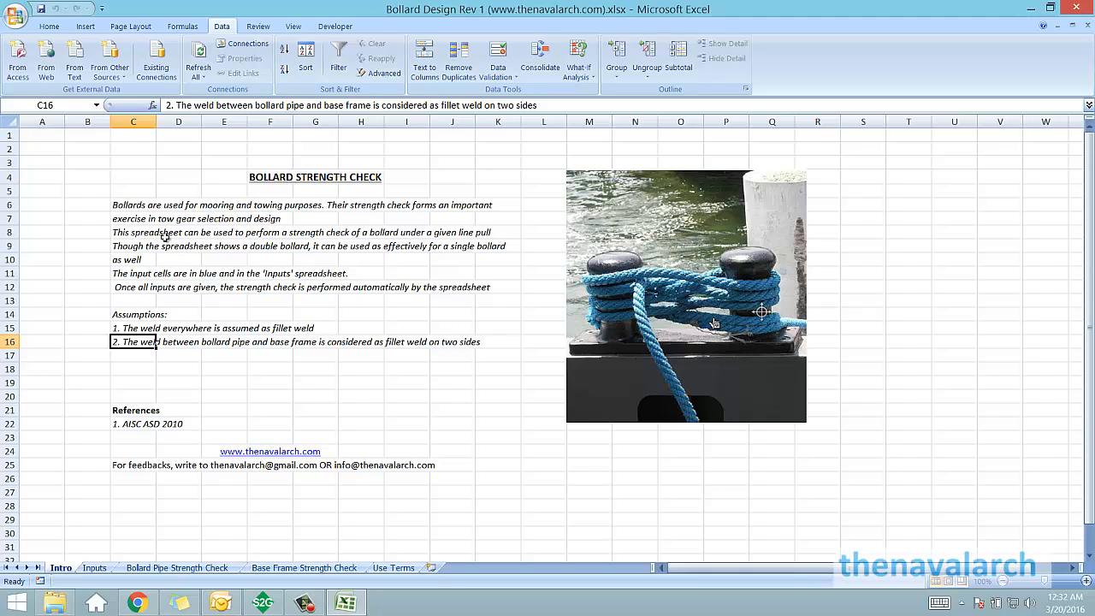
click(133, 205)
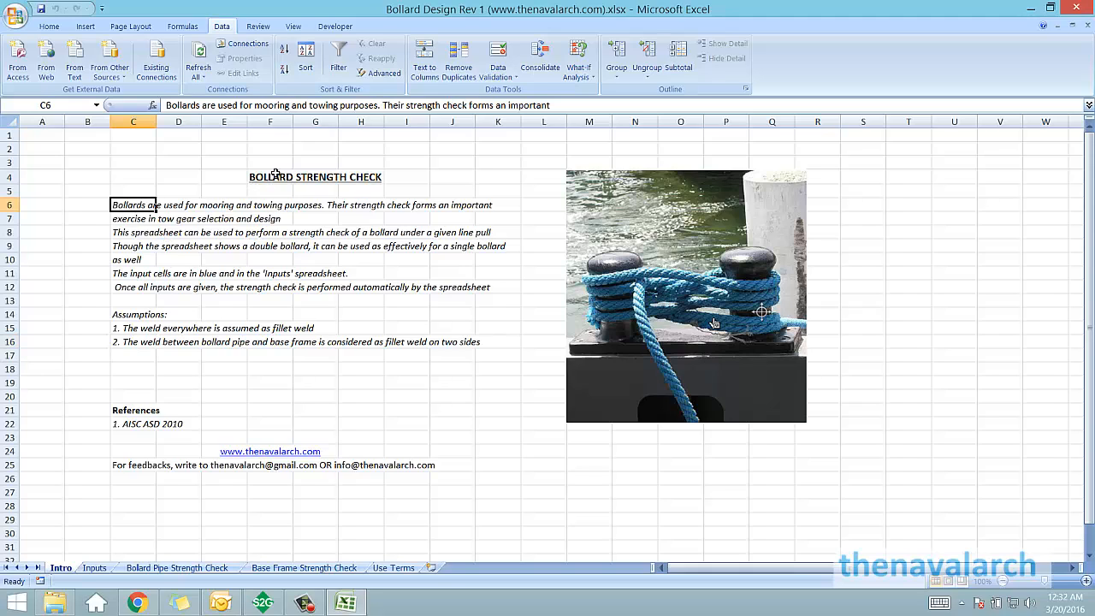
mouse_move(155, 355)
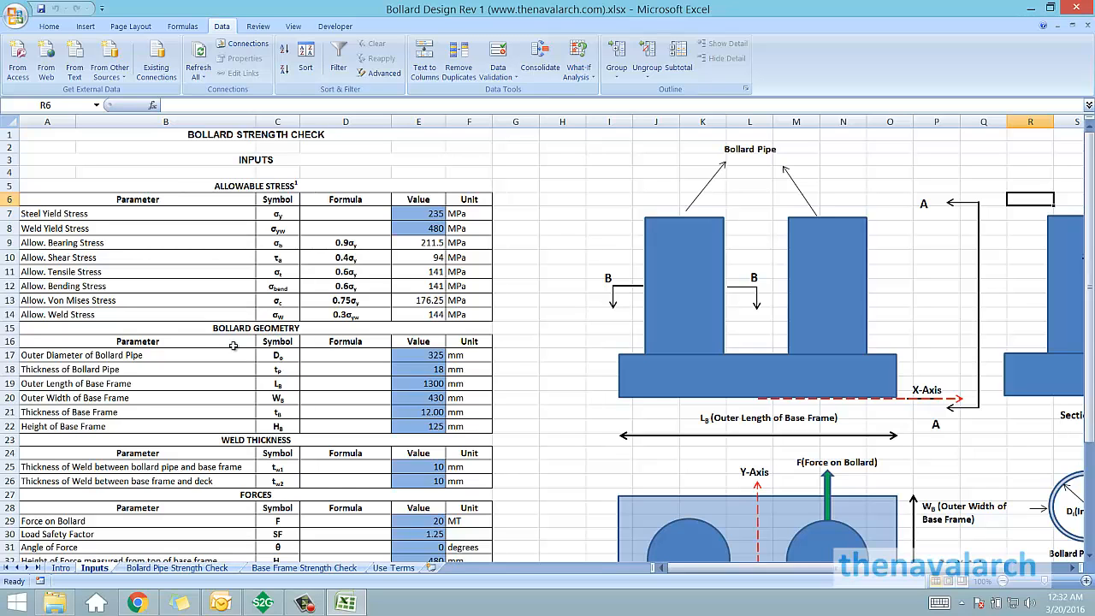
Step: Scroll through the Inputs tables of allowable stresses, geometry, weld thickness and forces
scroll(down, 3)
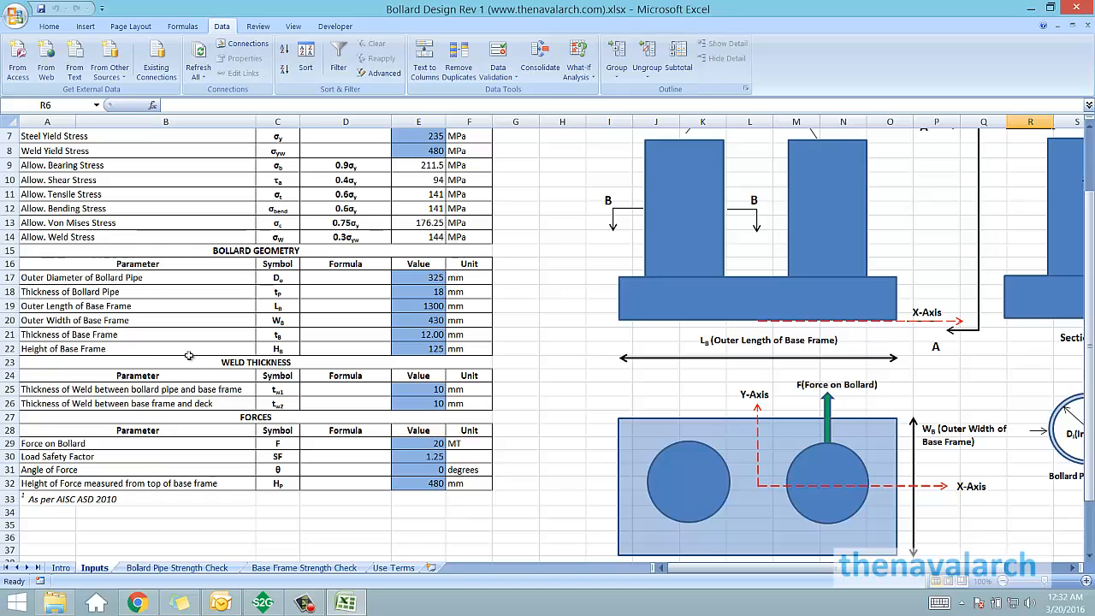
mouse_move(226, 366)
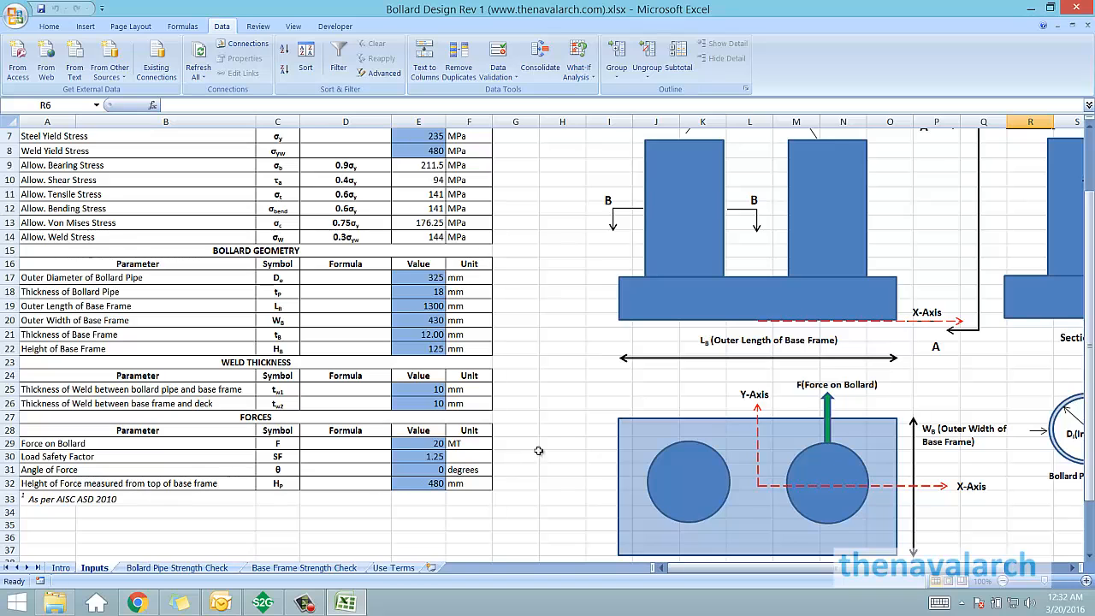
scroll(up, 3)
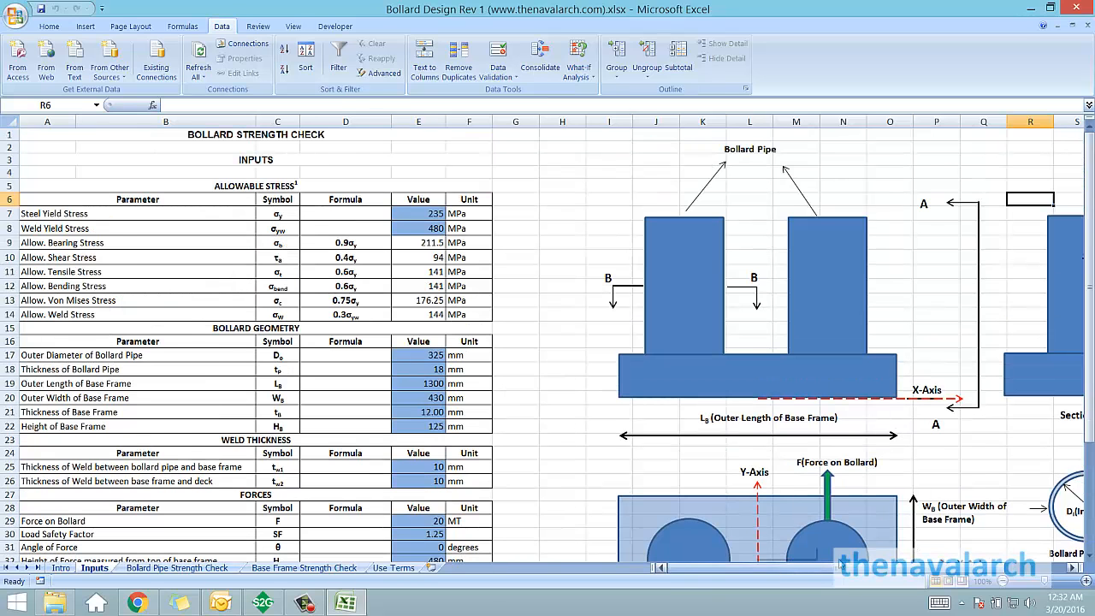
scroll(right, 3)
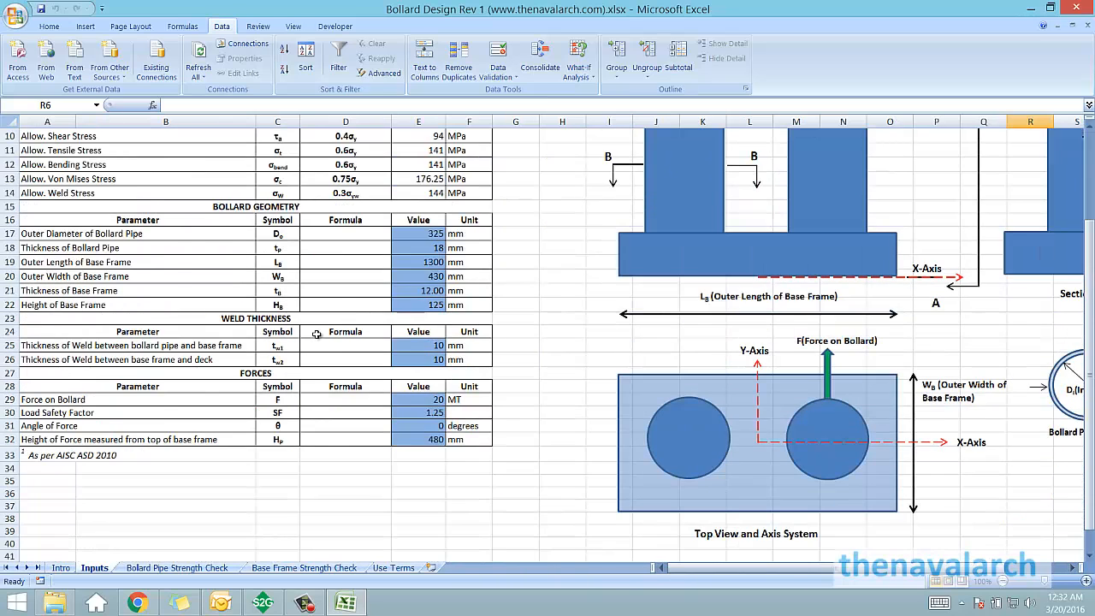
scroll(up, 3)
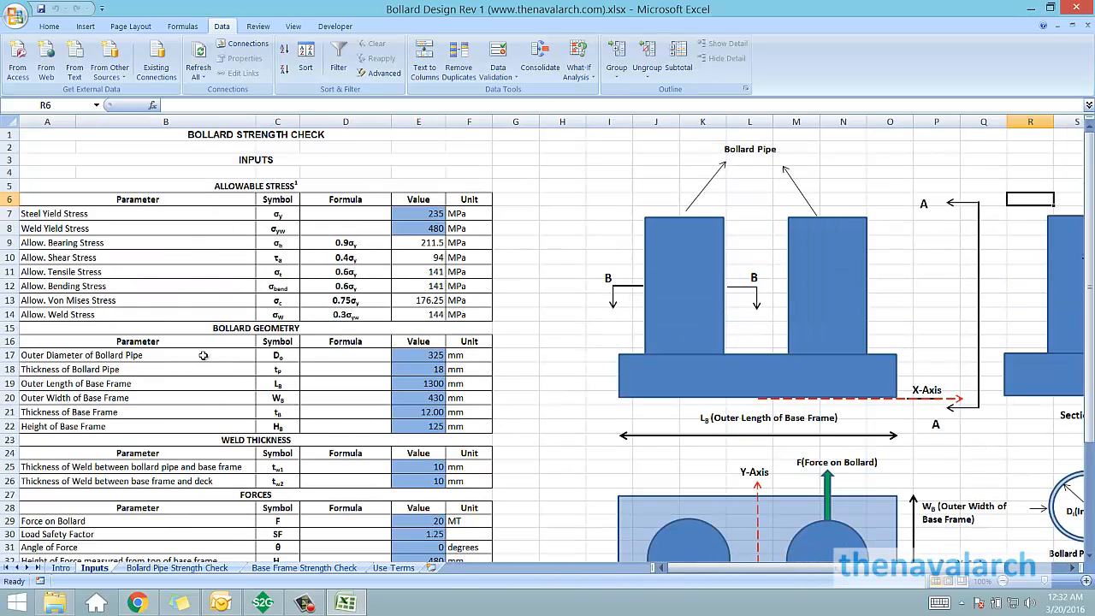
mouse_move(532, 400)
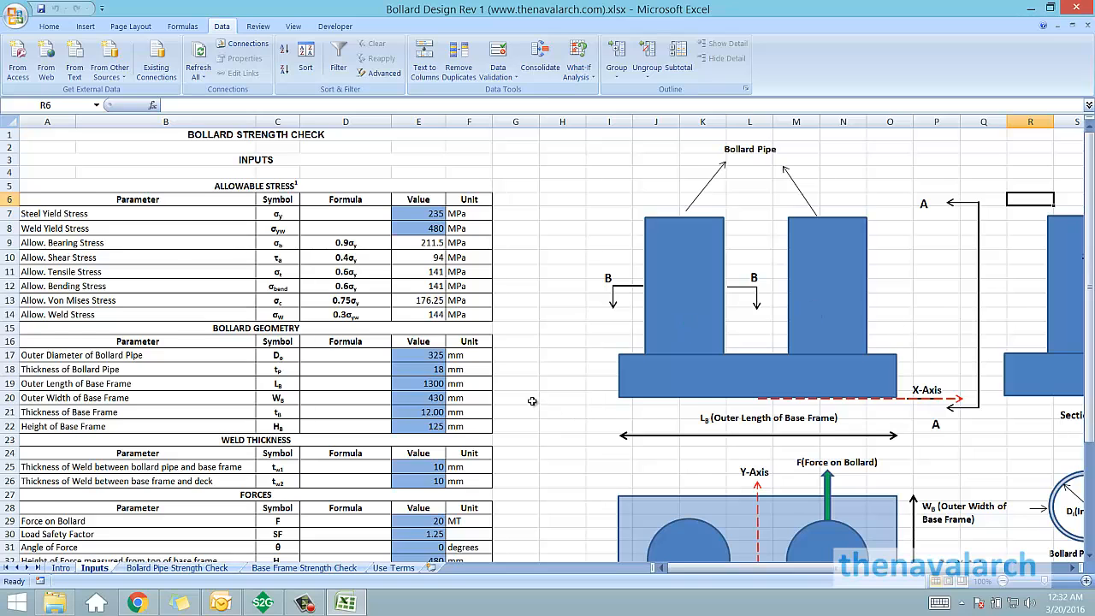
scroll(down, 3)
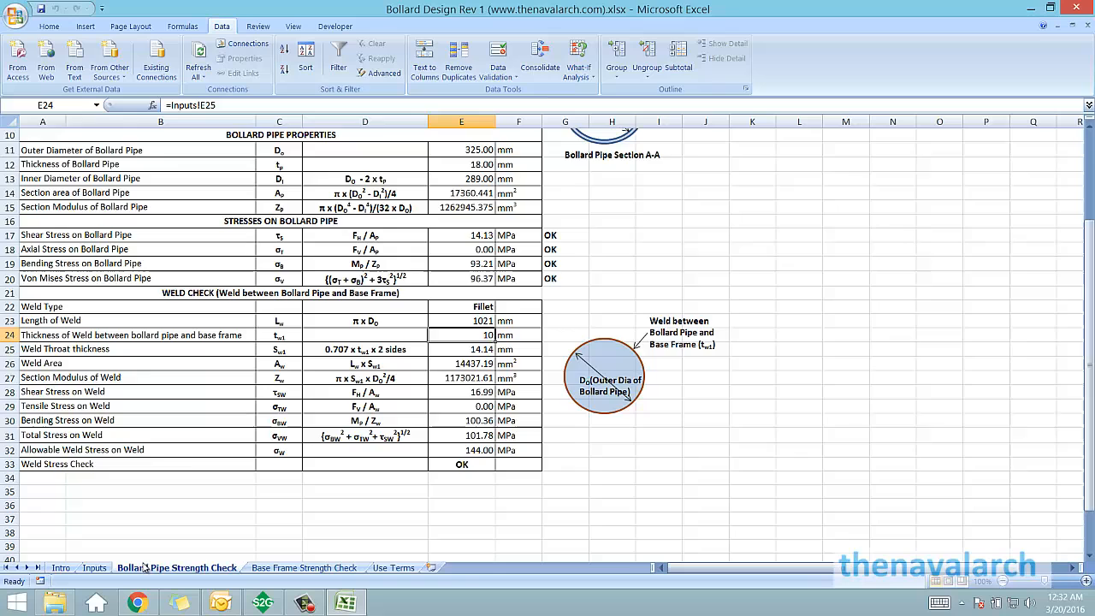
Step: Point out the Bollard Pipe Properties section and its Section Modulus row
scroll(up, 3)
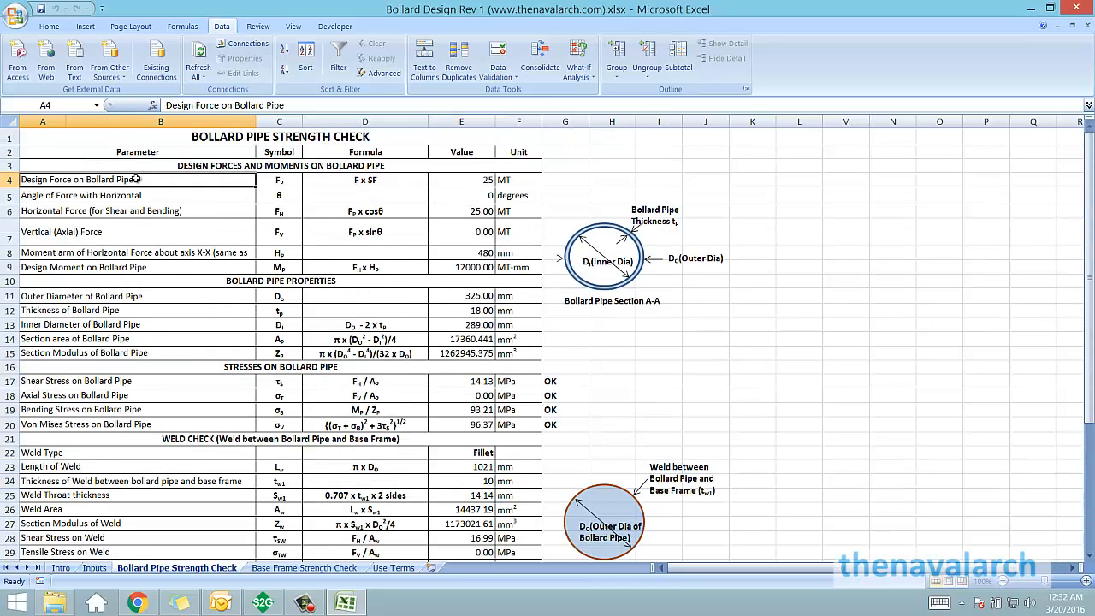
click(462, 212)
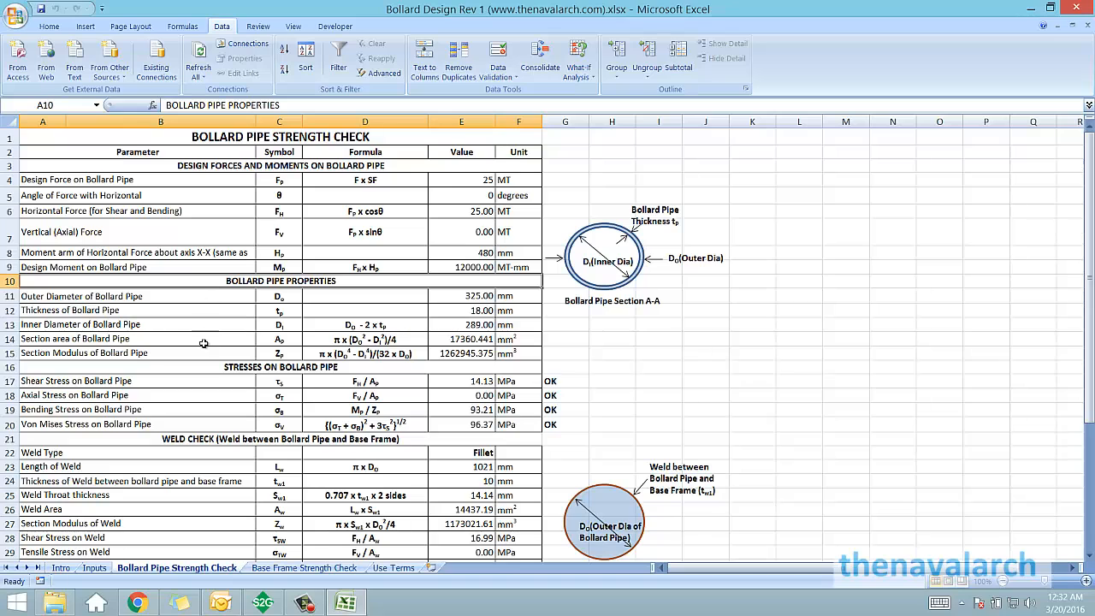
click(41, 353)
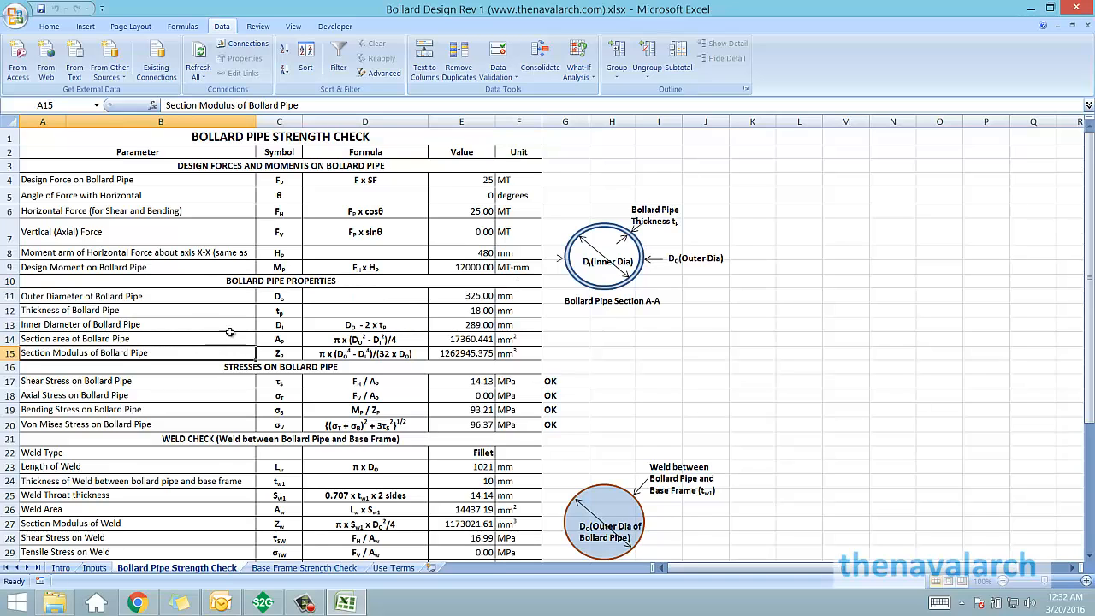
Step: Move down to the pipe stress and weld check rows, all showing pass
scroll(down, 3)
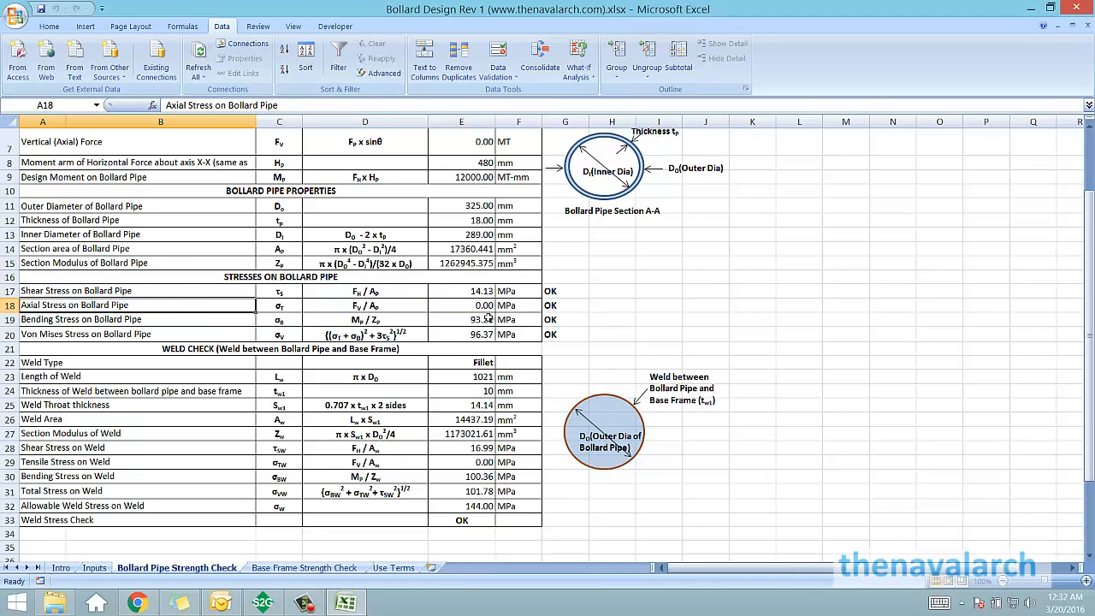
scroll(down, 3)
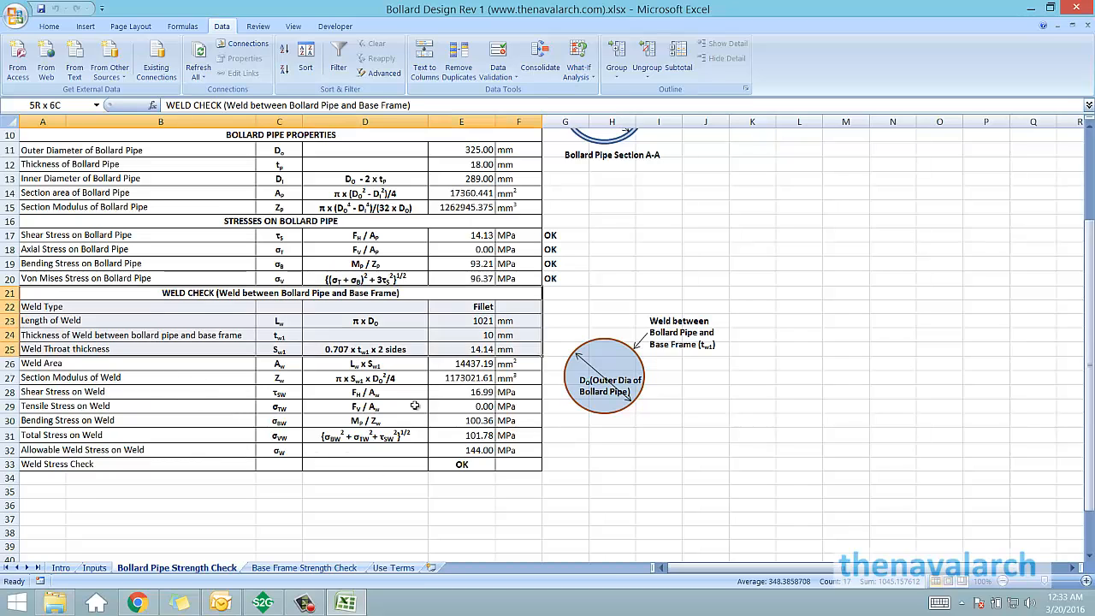
click(462, 436)
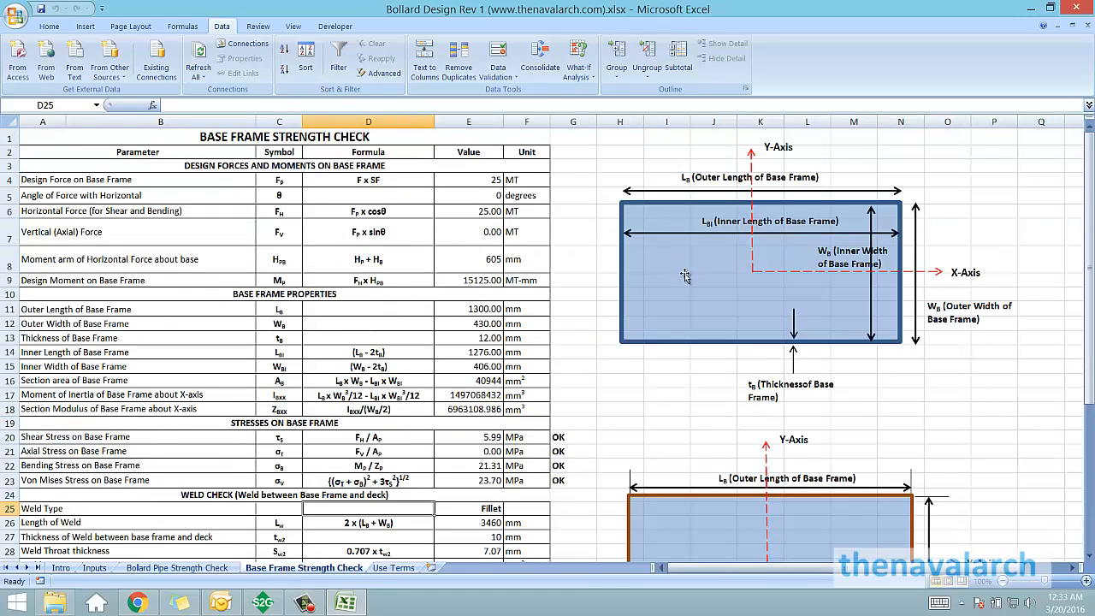
Step: Review the Base Frame sheet's design forces, frame properties and passing weld check
click(75, 179)
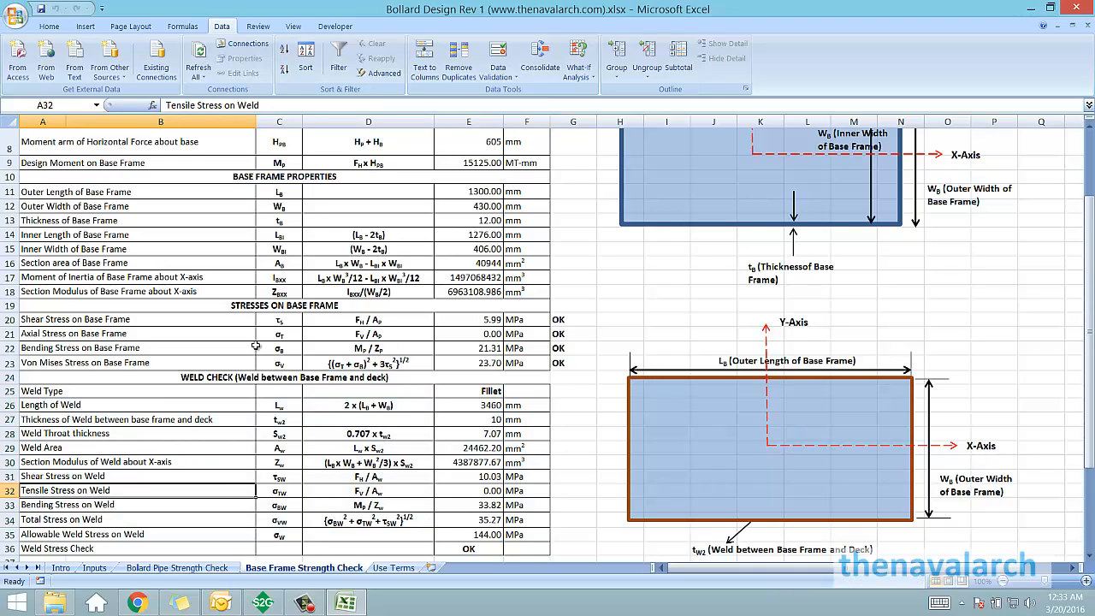
scroll(up, 3)
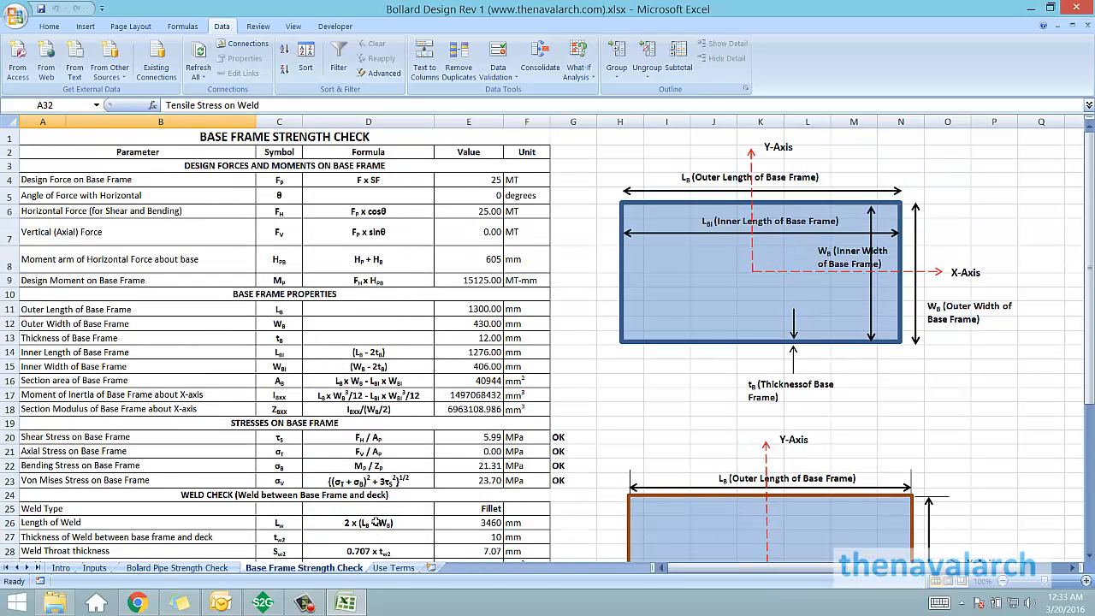
scroll(down, 3)
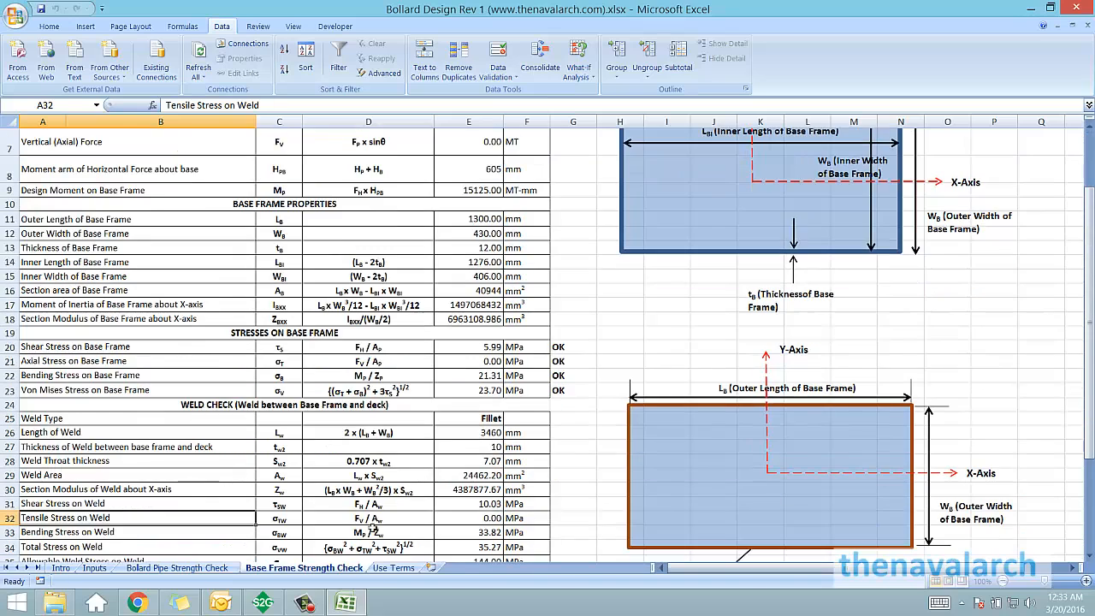
scroll(up, 3)
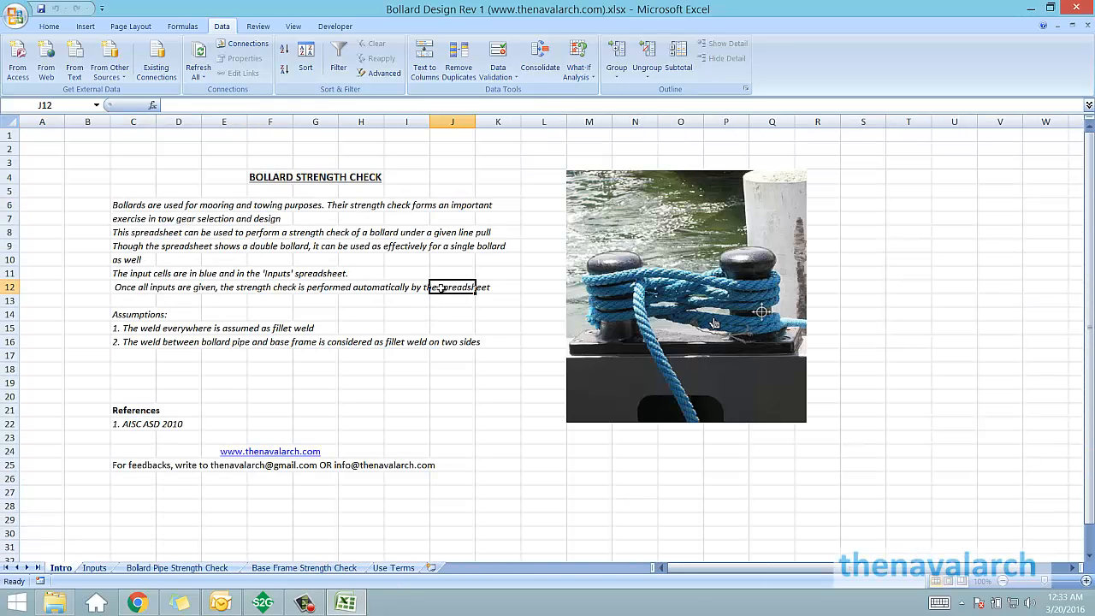
Step: Place focus on an empty cell above the Intro sheet notes
click(133, 189)
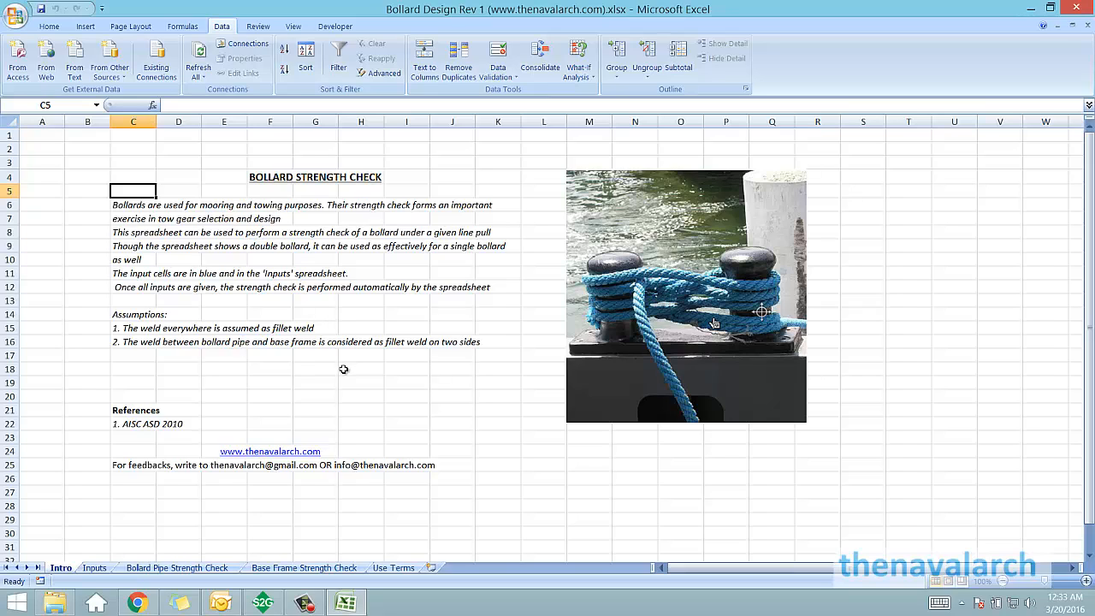
mouse_move(270, 260)
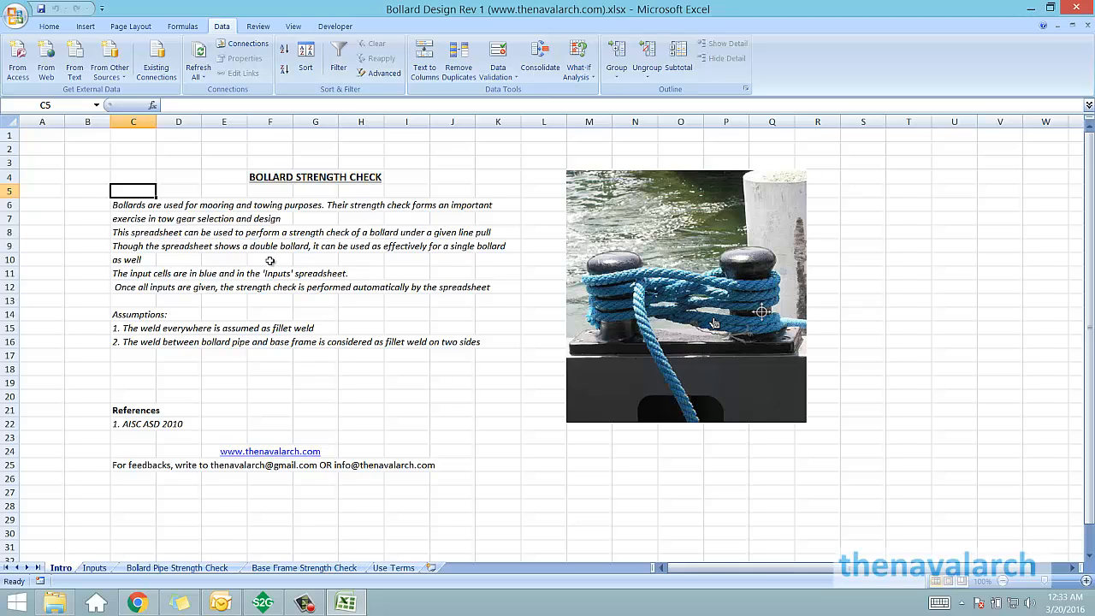
mouse_move(270, 452)
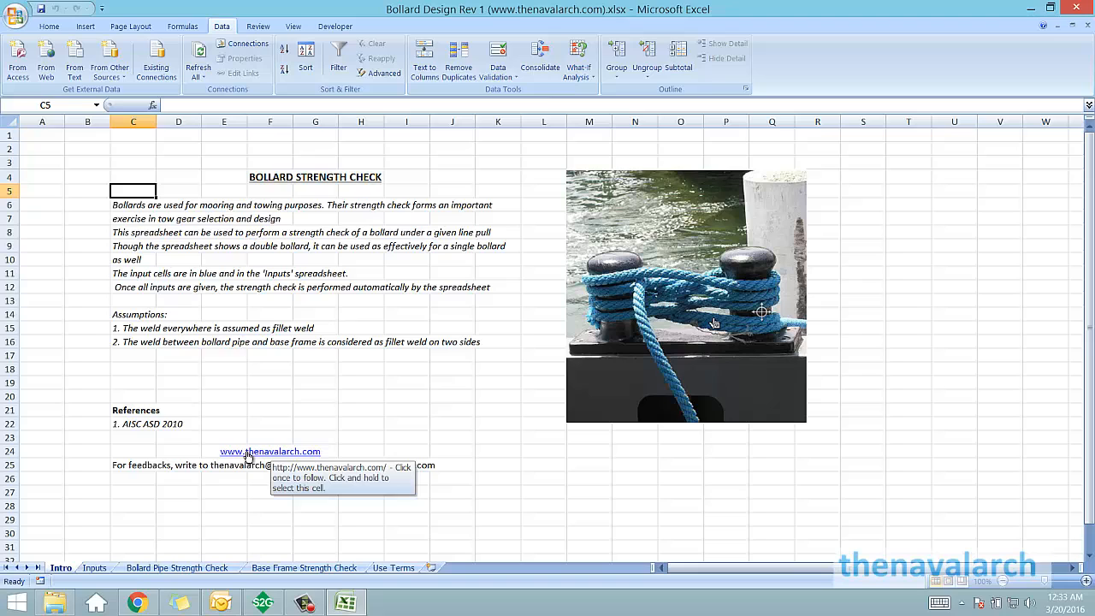
mouse_move(296, 363)
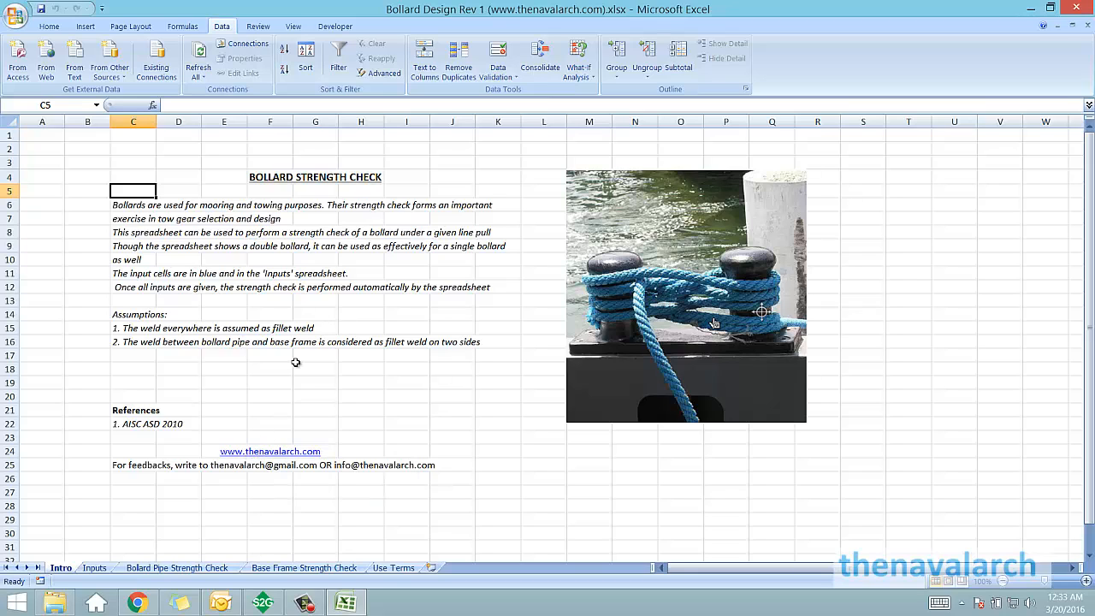
mouse_move(301, 402)
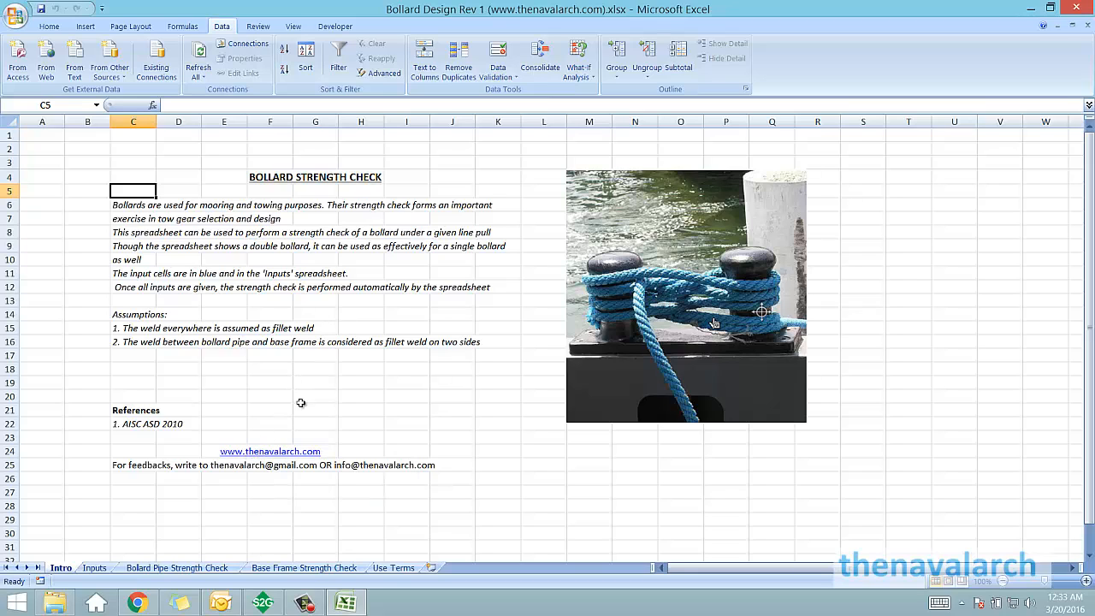